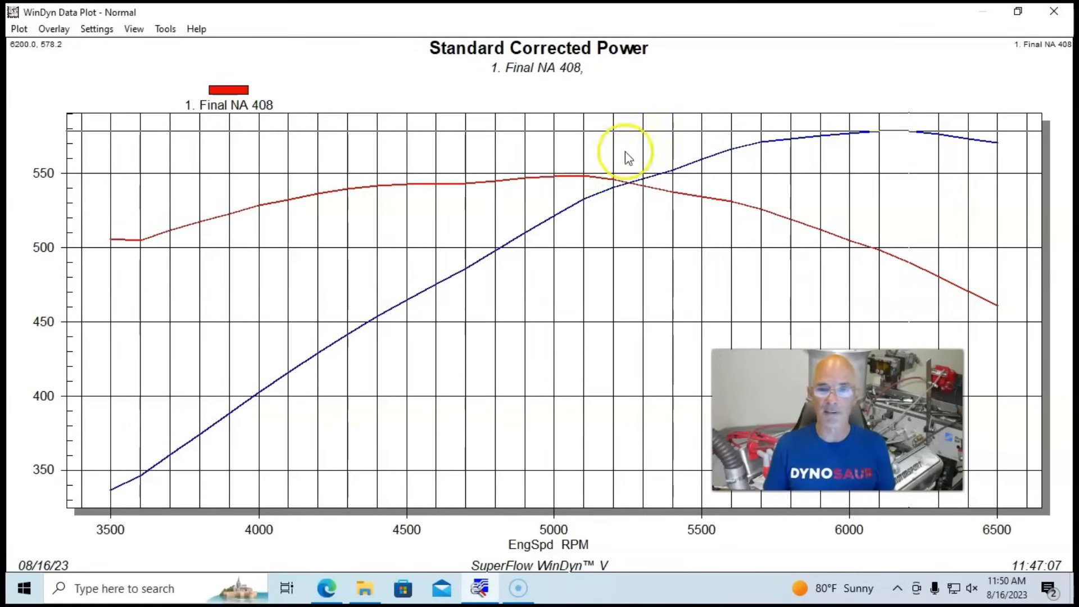
pyautogui.moveTo(573, 306)
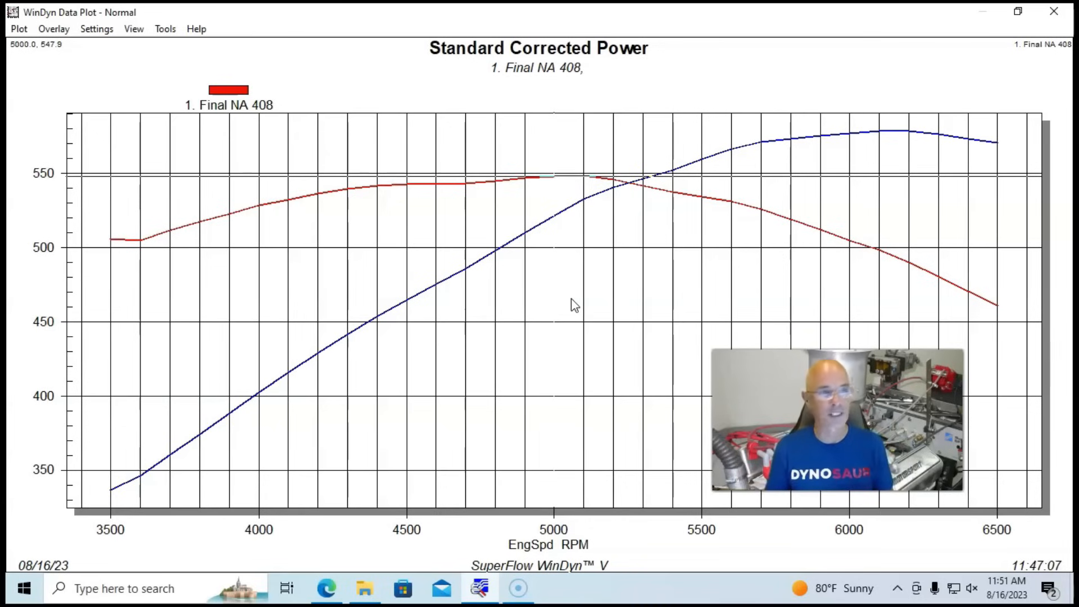
# - Choose Overlay > Open to pick saved runs for the Final NA 408 power graph
pyautogui.click(54, 29)
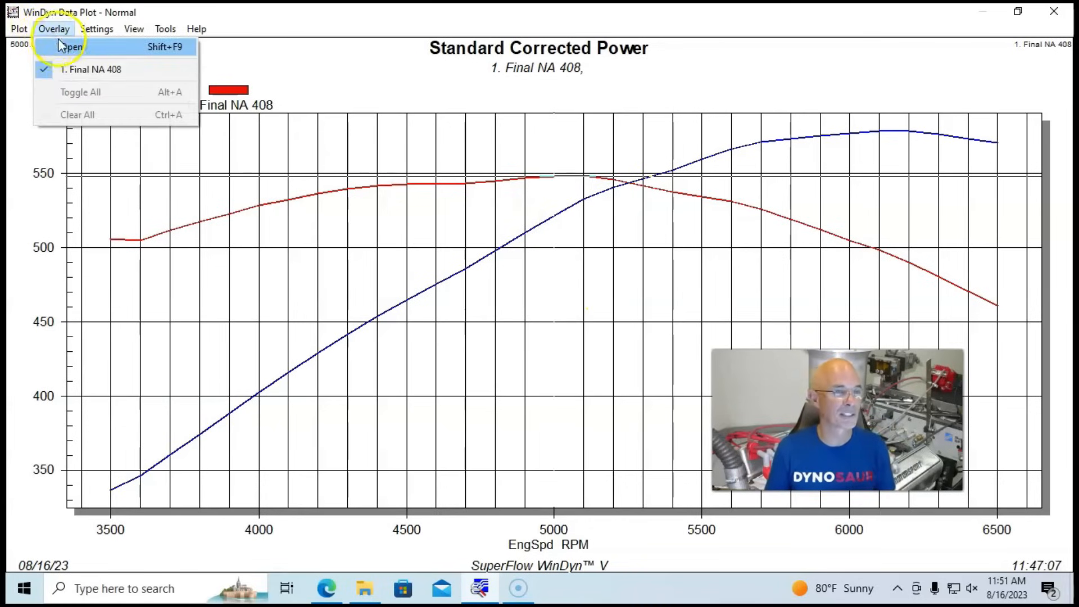
pyautogui.click(68, 47)
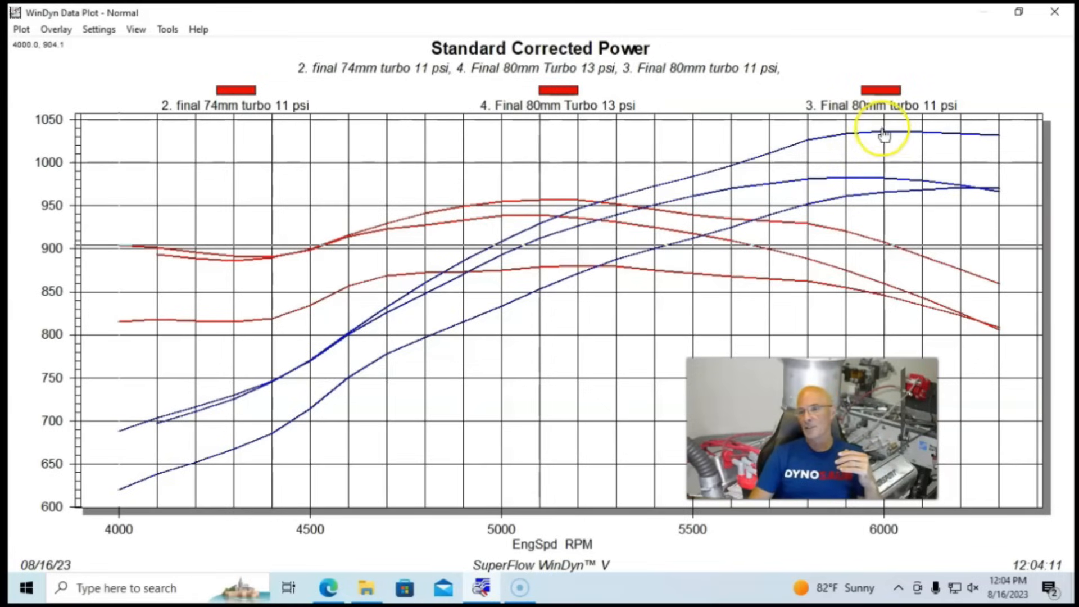
# - Overlay the Final 80mm turbo 11 psi boost curve on the 74mm 11 psi Pressures plot
pyautogui.click(884, 134)
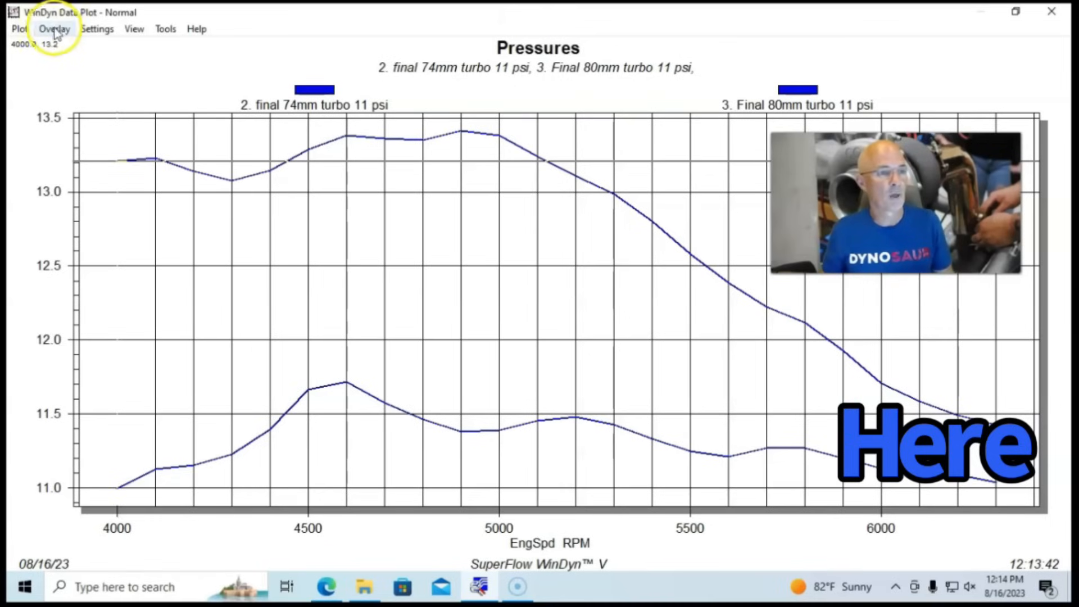
# - Add the Final 80mm Turbo 13 psi run to the overlay and undo the zoom for full range
pyautogui.click(54, 28)
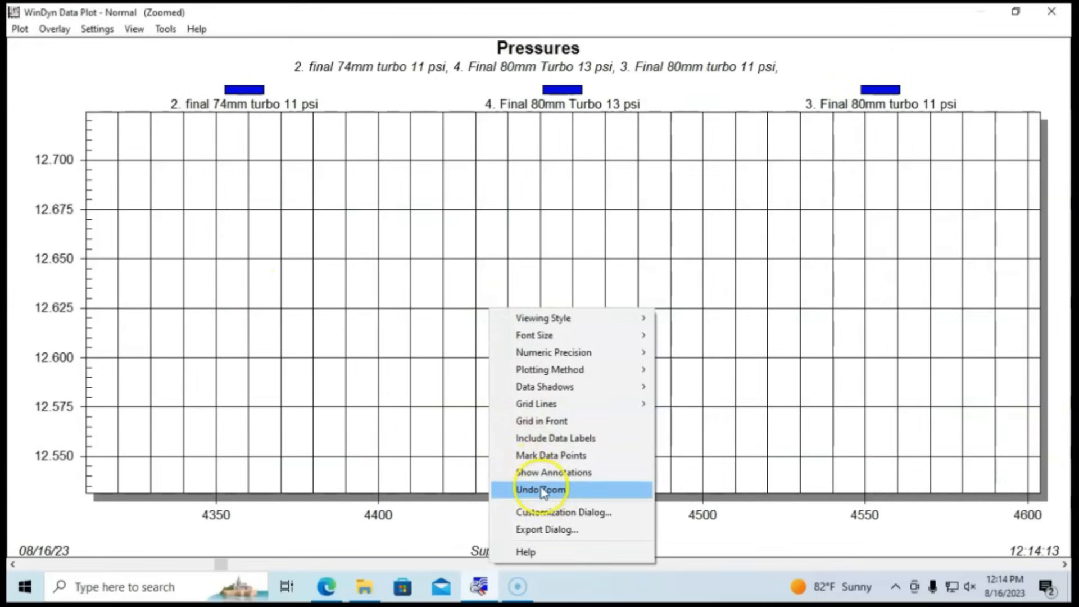
pyautogui.click(540, 491)
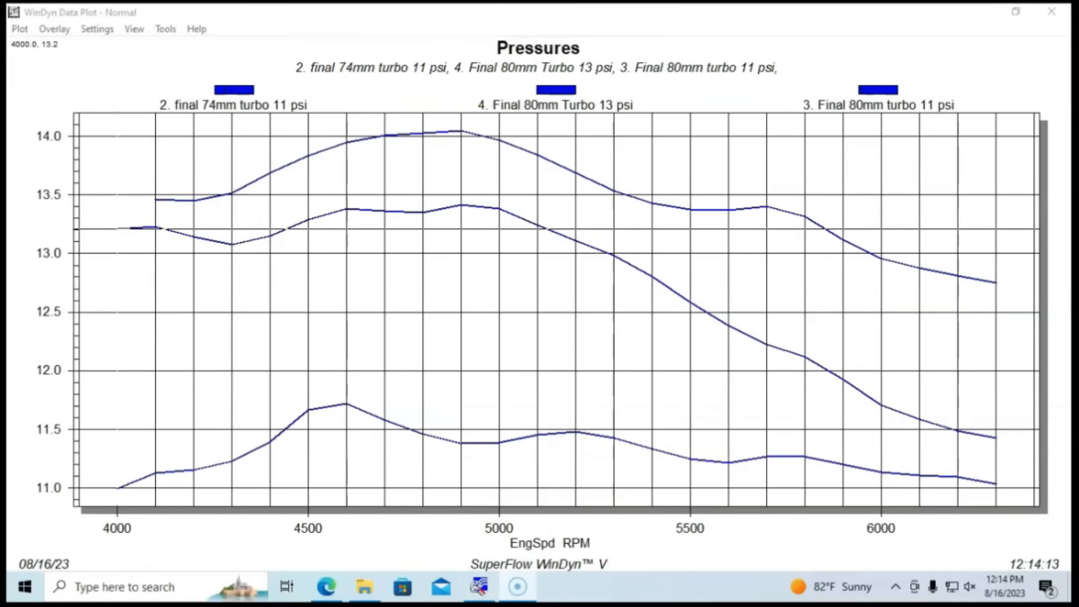